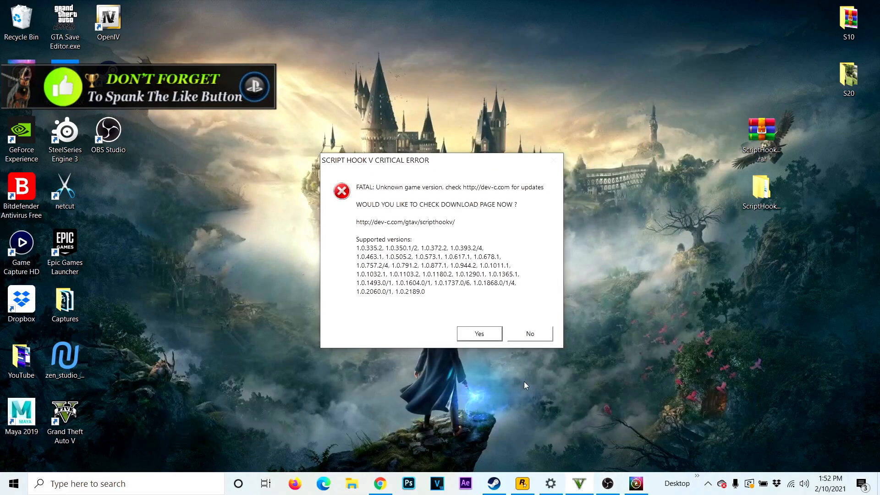
{"action": "mouse_move", "coordinate": [444, 269]}
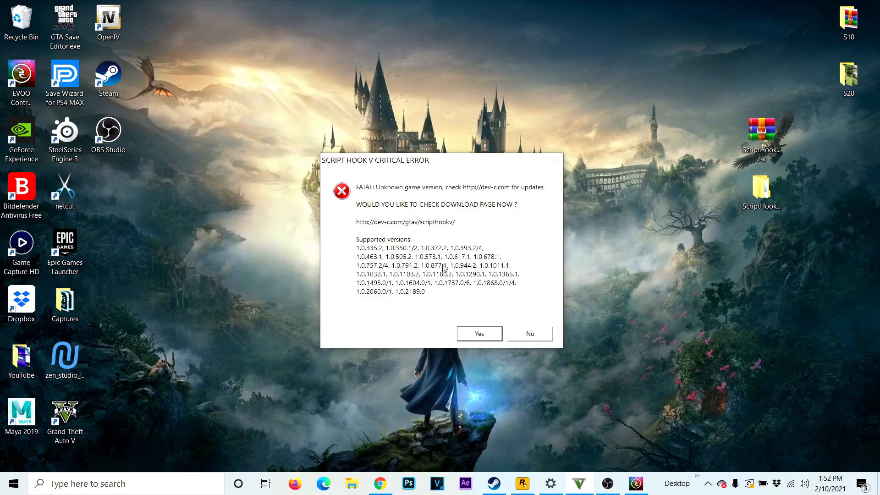
{"action": "mouse_move", "coordinate": [372, 259]}
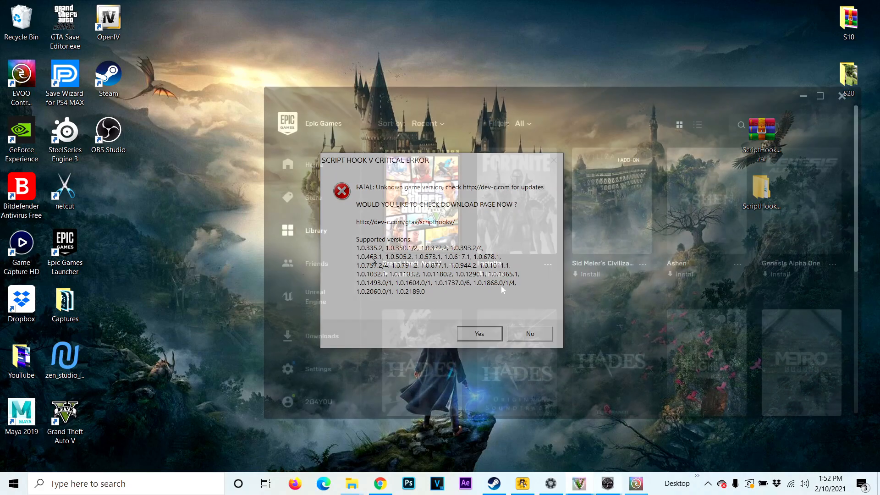
Check Grand Theft Auto V shows Version 1.0.2215.0 in Epic, then bring up Local Disk (C:) in File Explorer.
{"action": "left_click", "coordinate": [527, 334]}
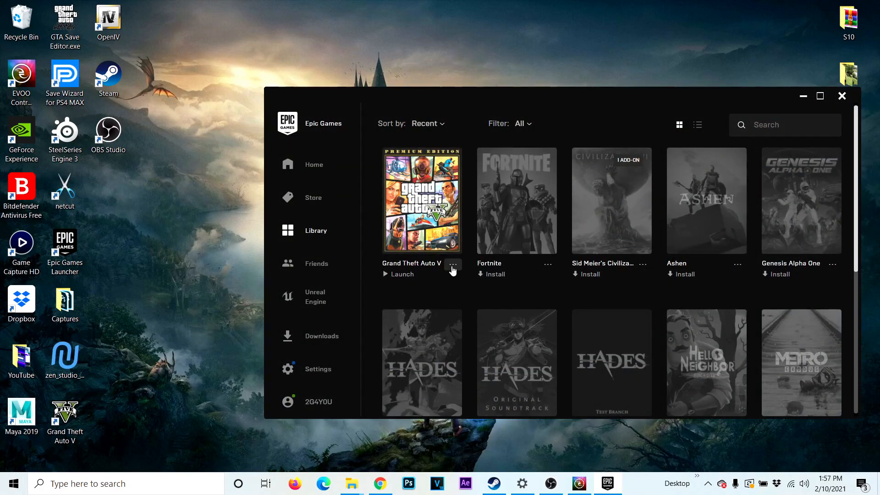
{"action": "left_click", "coordinate": [452, 263]}
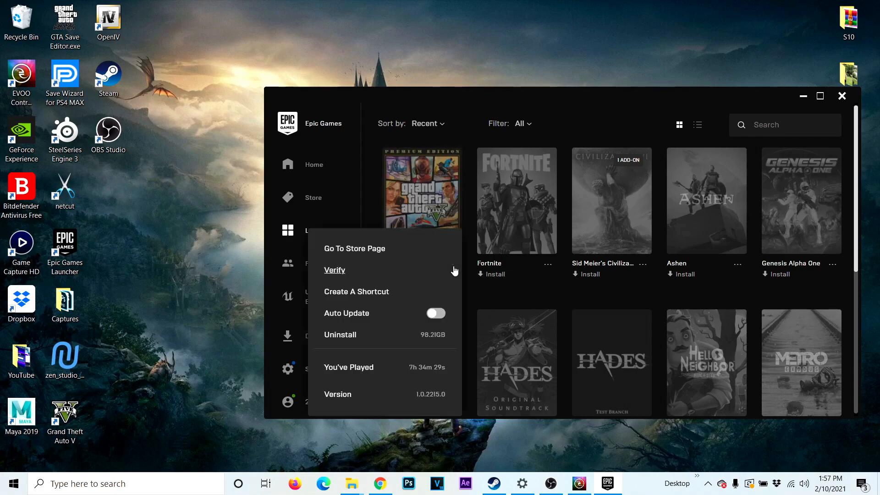
{"action": "mouse_move", "coordinate": [435, 320]}
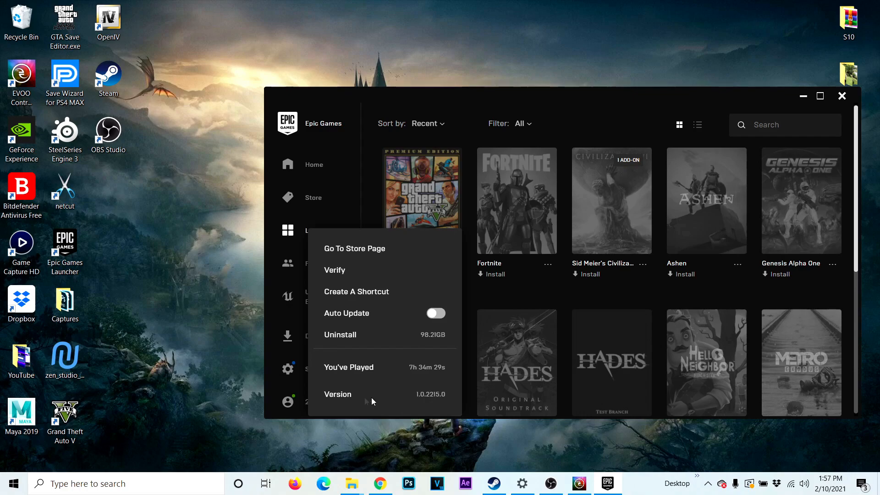
{"action": "mouse_move", "coordinate": [401, 404]}
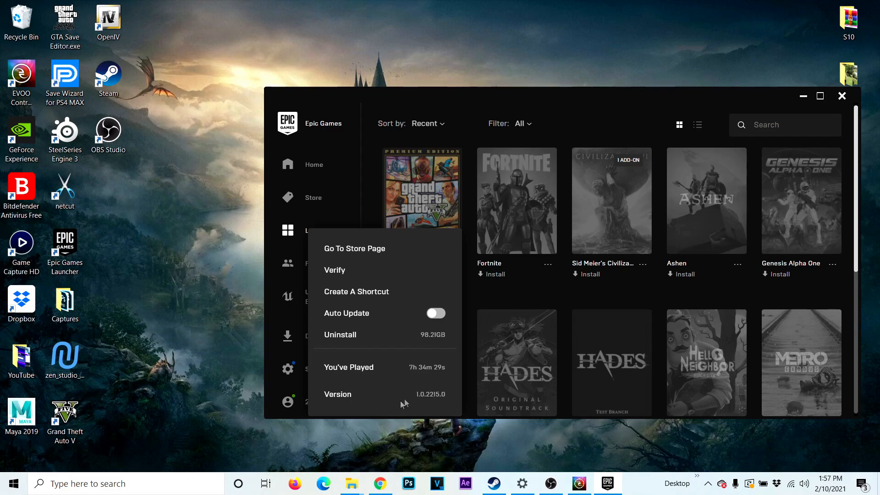
{"action": "mouse_move", "coordinate": [491, 299]}
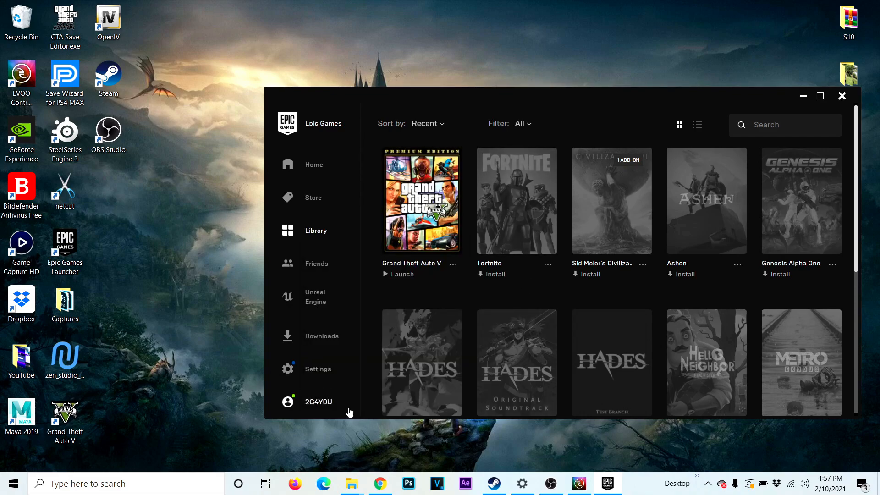
{"action": "left_click", "coordinate": [350, 483]}
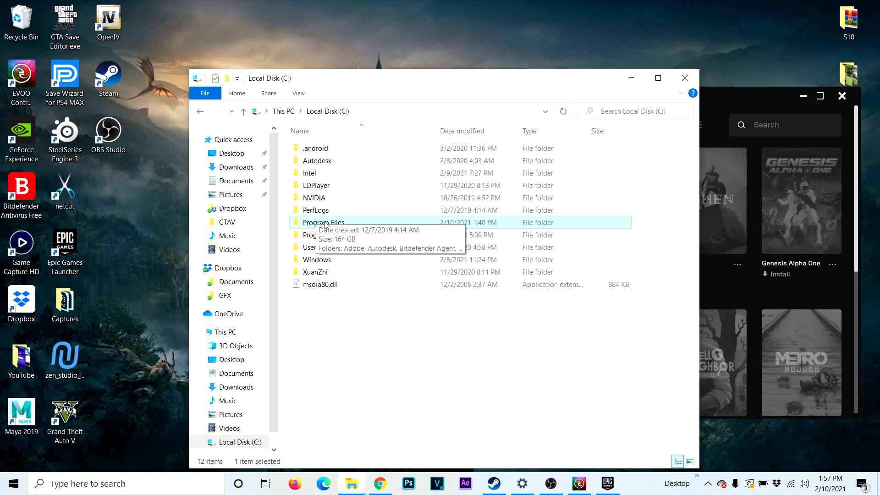
Go into Program Files > Epic Games > GTAV and minimize the Epic Games Launcher.
{"action": "double_click", "coordinate": [323, 221]}
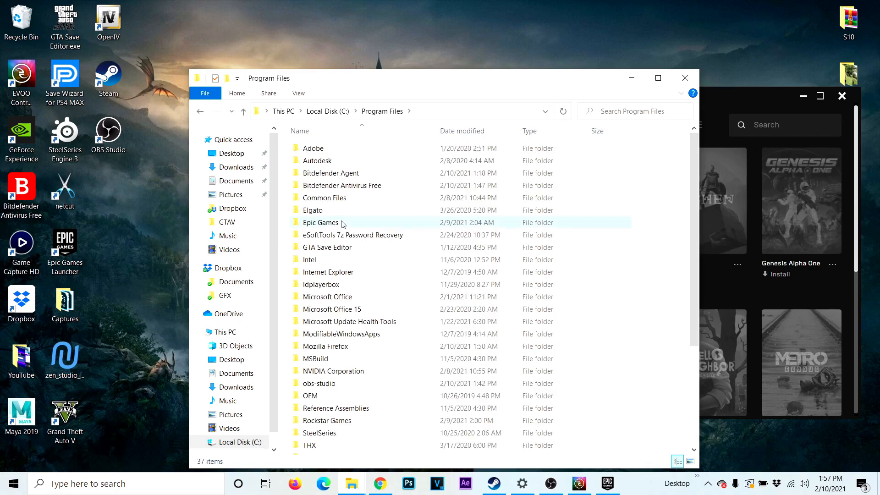
{"action": "double_click", "coordinate": [321, 222]}
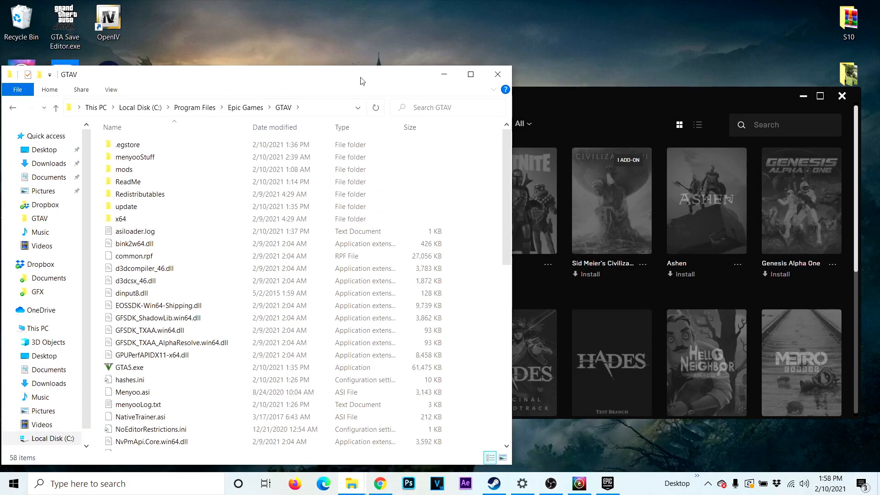
{"action": "mouse_move", "coordinate": [774, 79]}
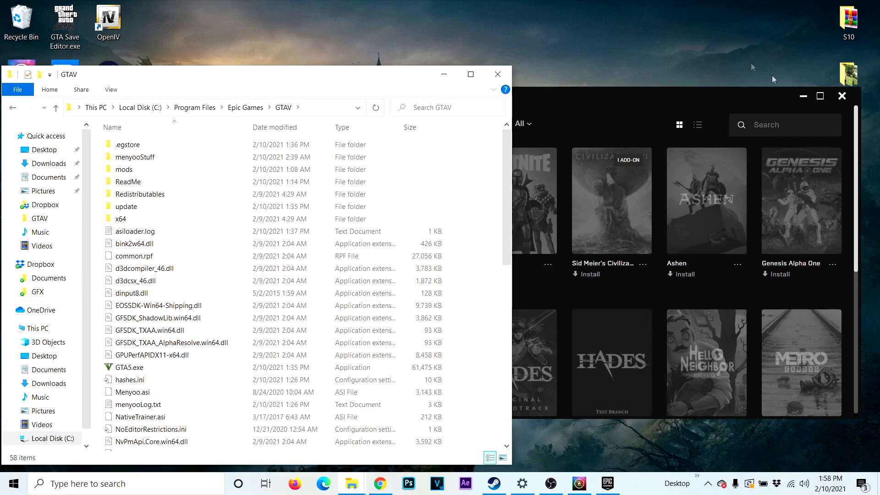
{"action": "left_click", "coordinate": [841, 96]}
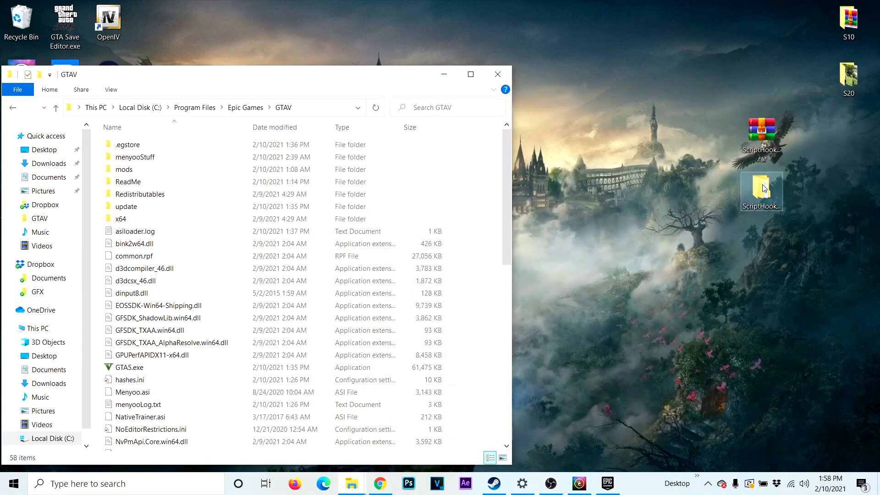
Move the version 2189 GTA5.exe and PlayGTAV.exe from ScriptHookVFix into GTAV, replacing the originals.
{"action": "double_click", "coordinate": [761, 190]}
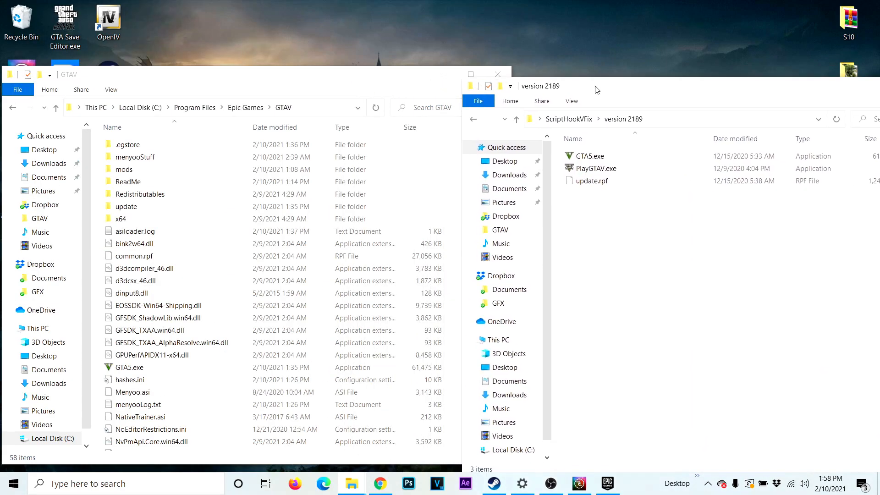
{"action": "mouse_move", "coordinate": [391, 195]}
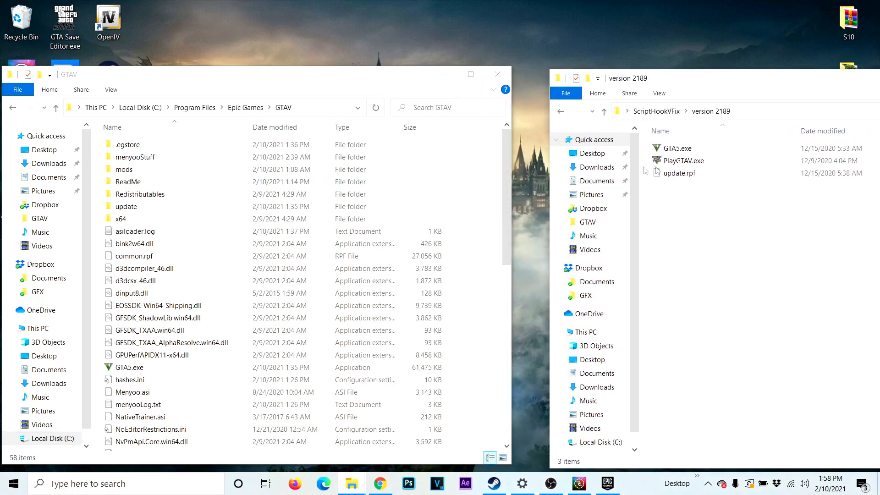
{"action": "left_click", "coordinate": [682, 160]}
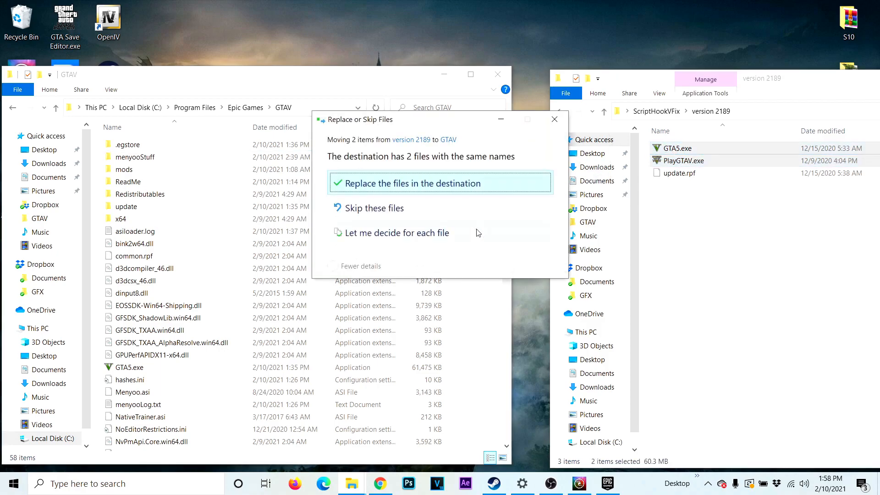
{"action": "left_click", "coordinate": [439, 183]}
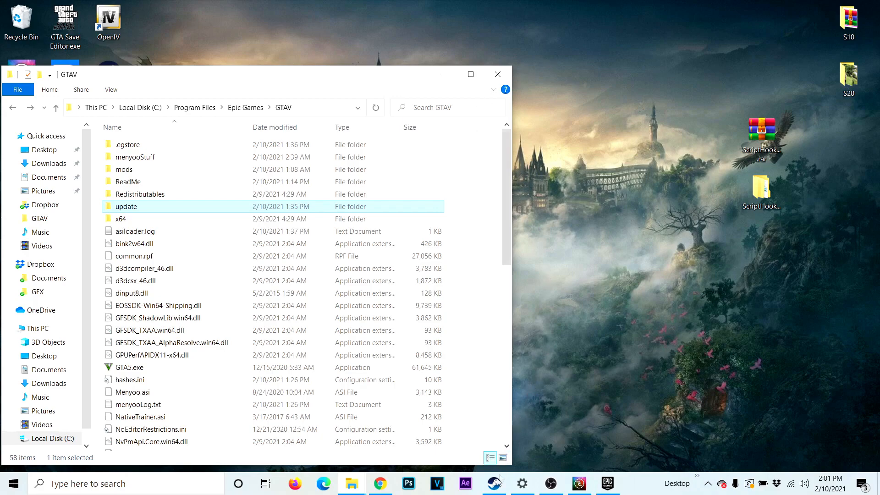
Start Rockstar Games Launcher from the Steam library so its Grand Theft Auto V page shows.
{"action": "left_click", "coordinate": [493, 483]}
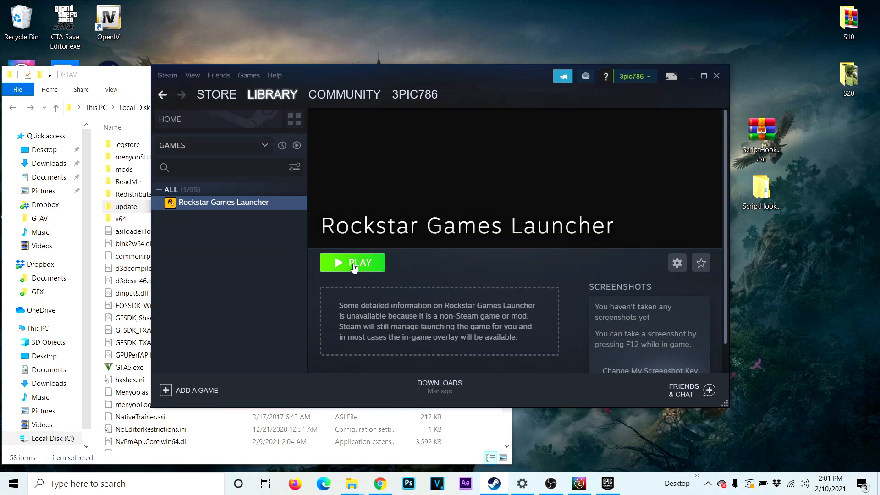
{"action": "left_click", "coordinate": [351, 263]}
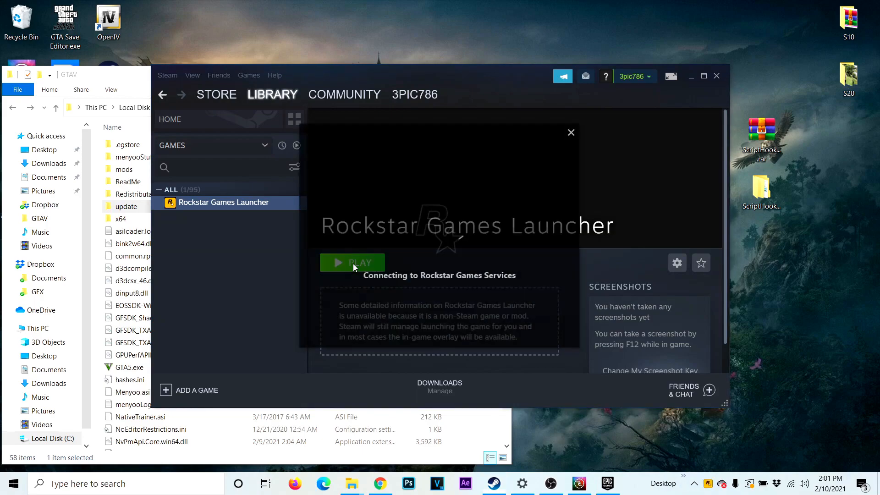
{"action": "left_click", "coordinate": [352, 263]}
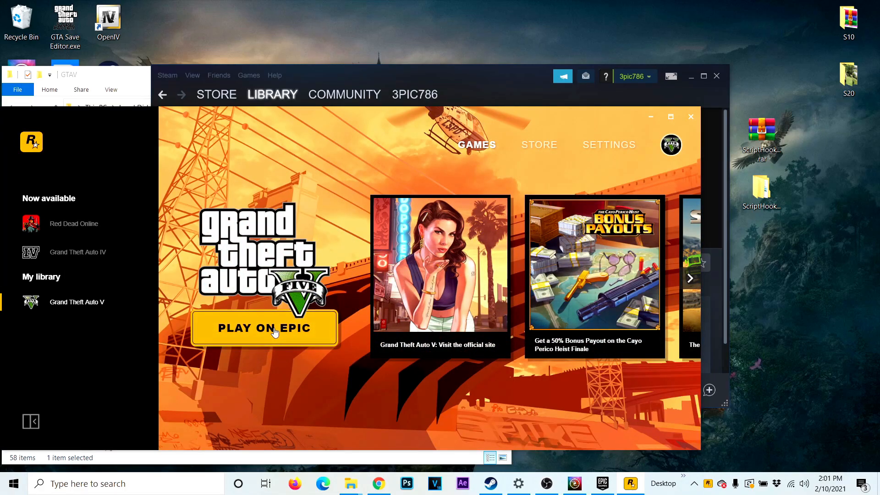
Launch Grand Theft Auto V with Play on Epic and let it load to the main menu.
{"action": "left_click", "coordinate": [272, 328]}
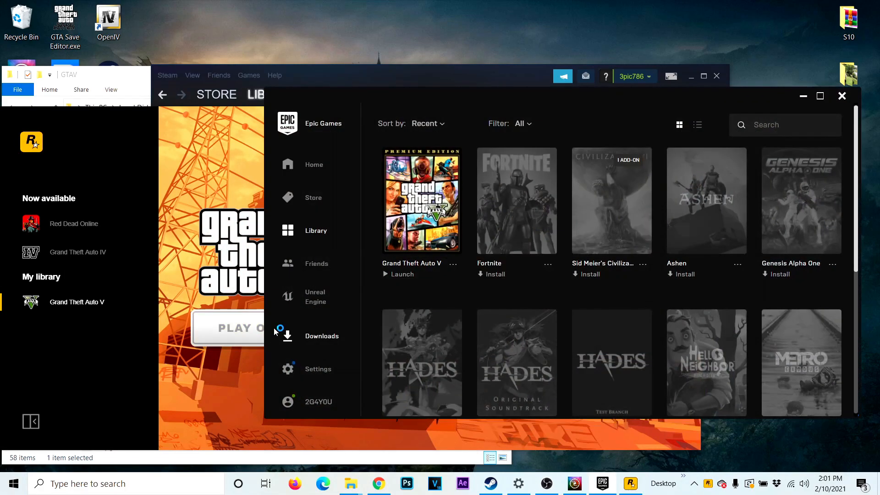
{"action": "left_click", "coordinate": [402, 274]}
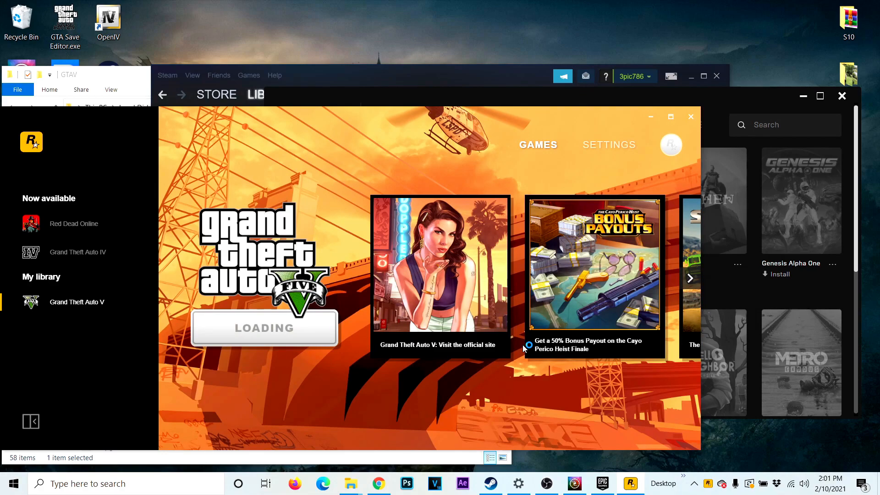
{"action": "left_click", "coordinate": [264, 328]}
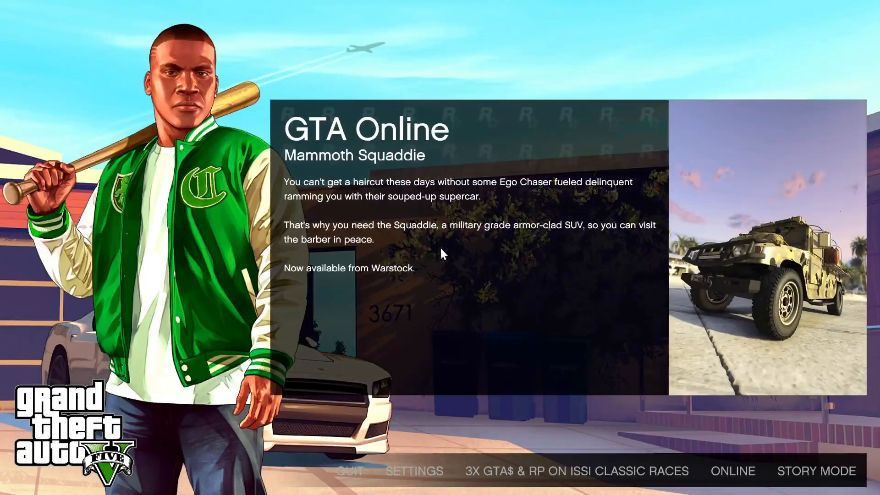
Start Story Mode from the GTA V main menu, with no Script Hook V error shown.
{"action": "left_click", "coordinate": [816, 471]}
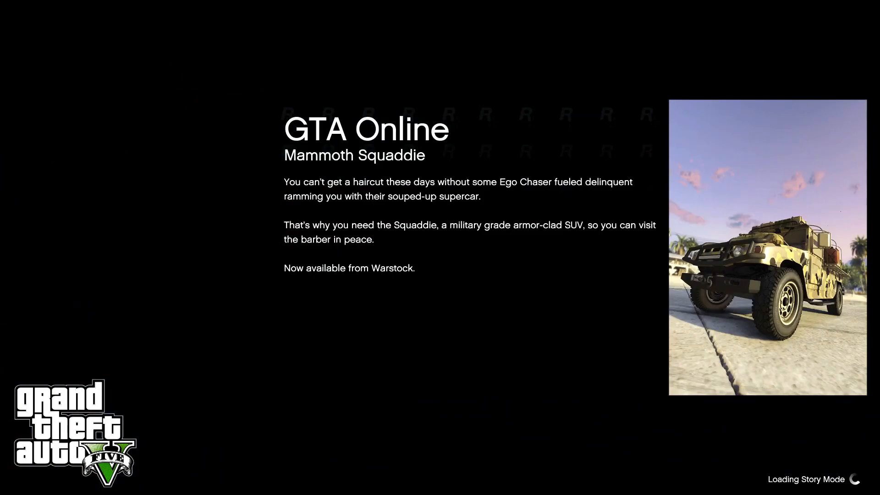